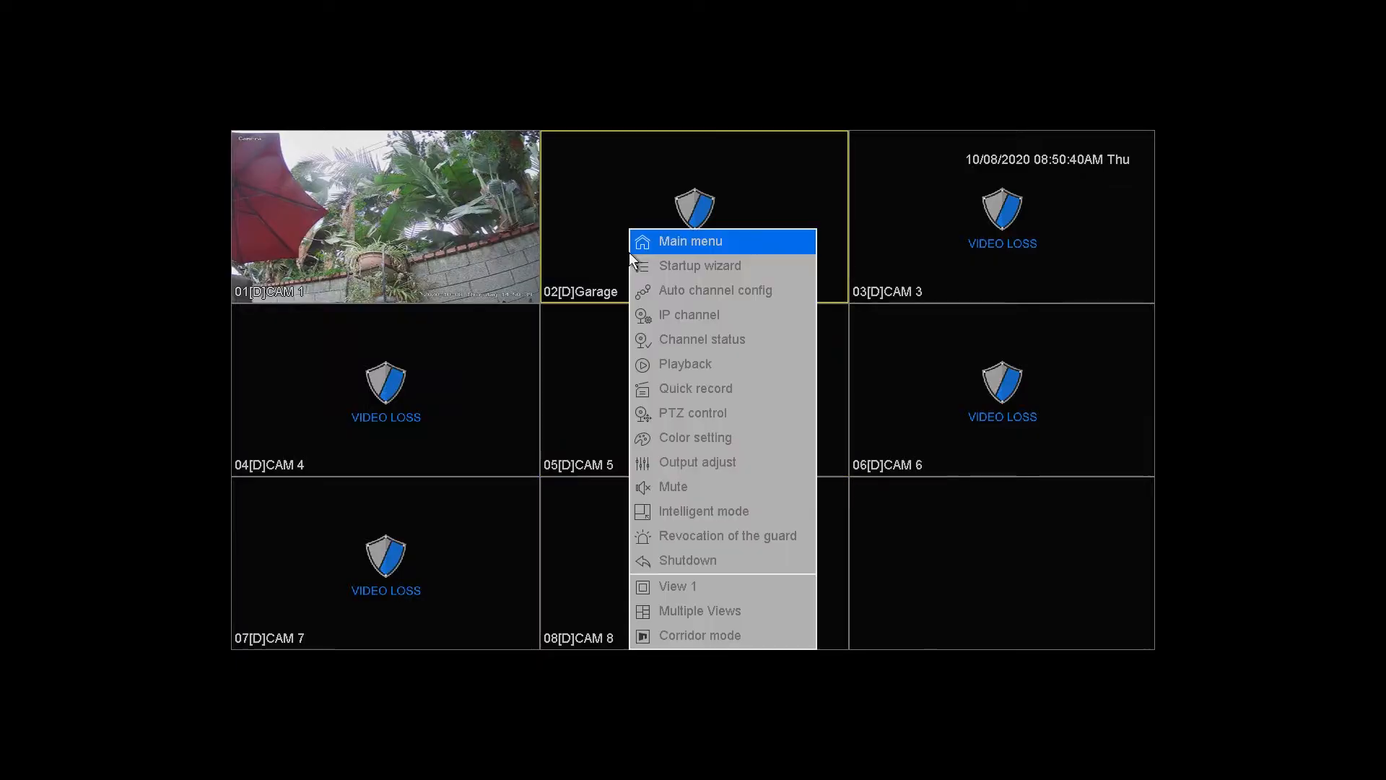
mouse_move(750, 252)
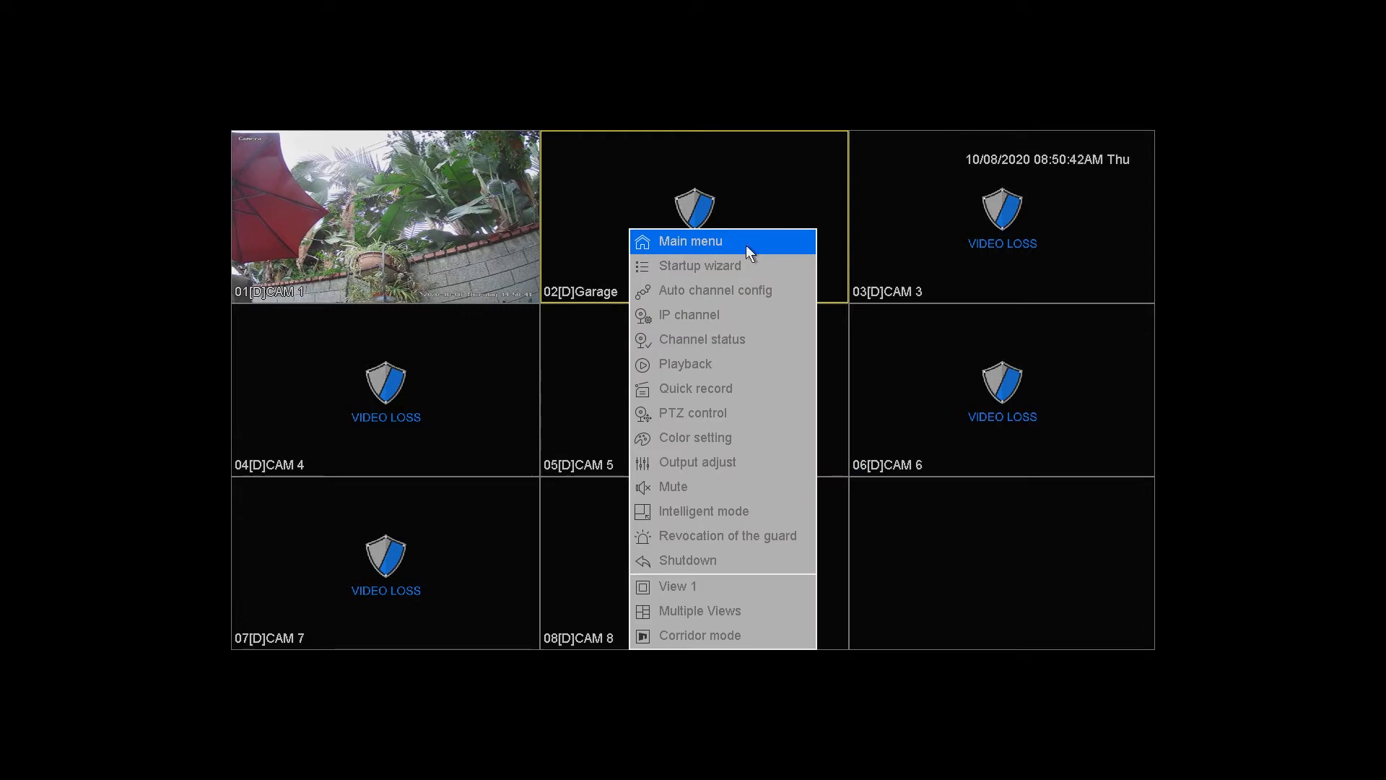
Open the NVR main menu from the live camera view
left_click(691, 240)
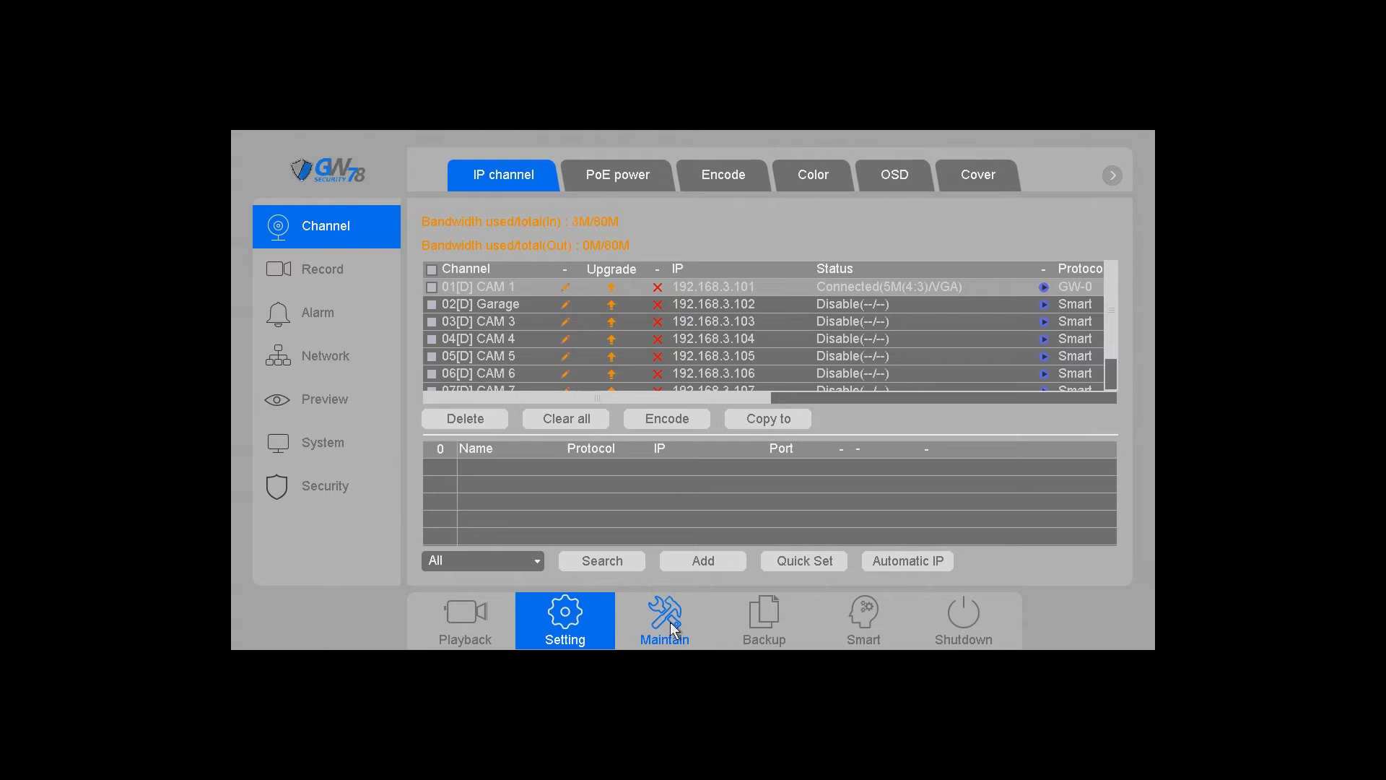
Go to Maintain and open the Config backup page
left_click(664, 619)
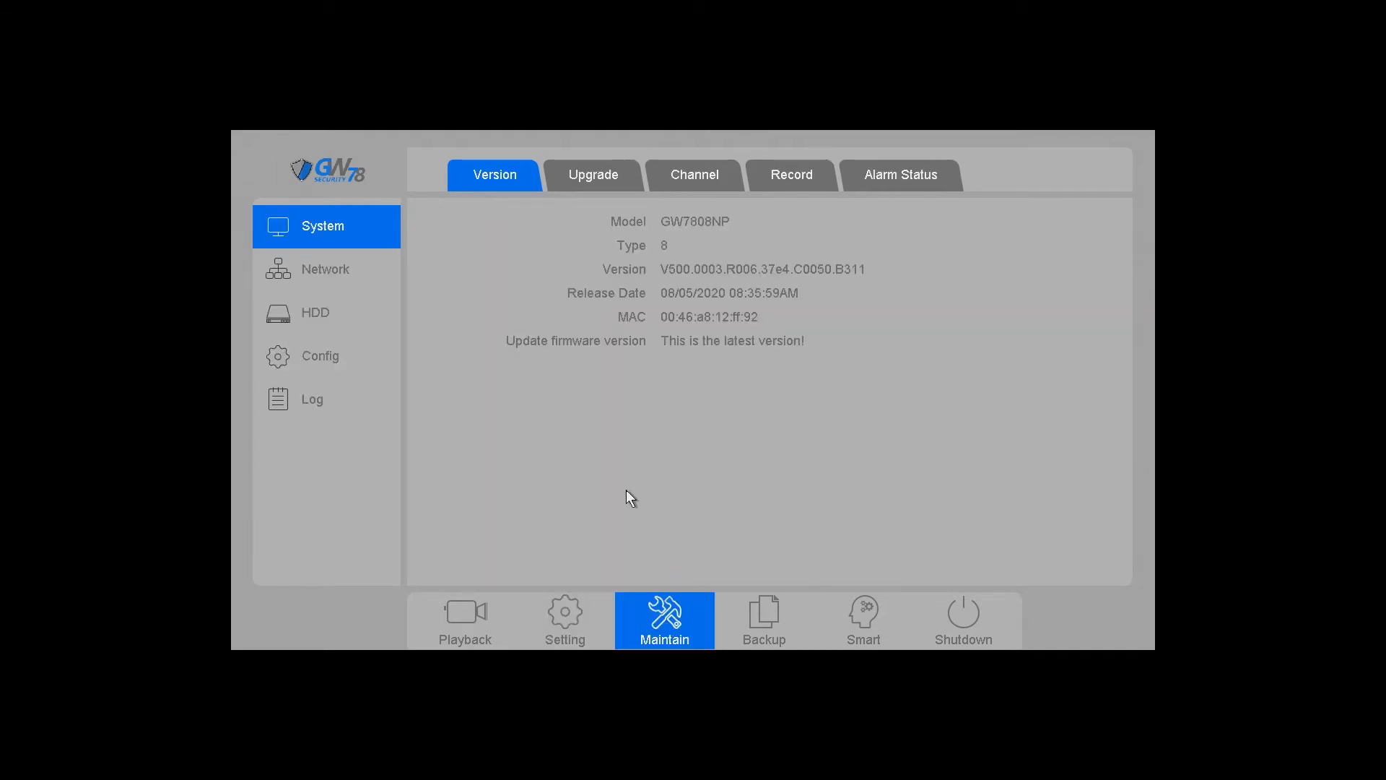
mouse_move(320, 355)
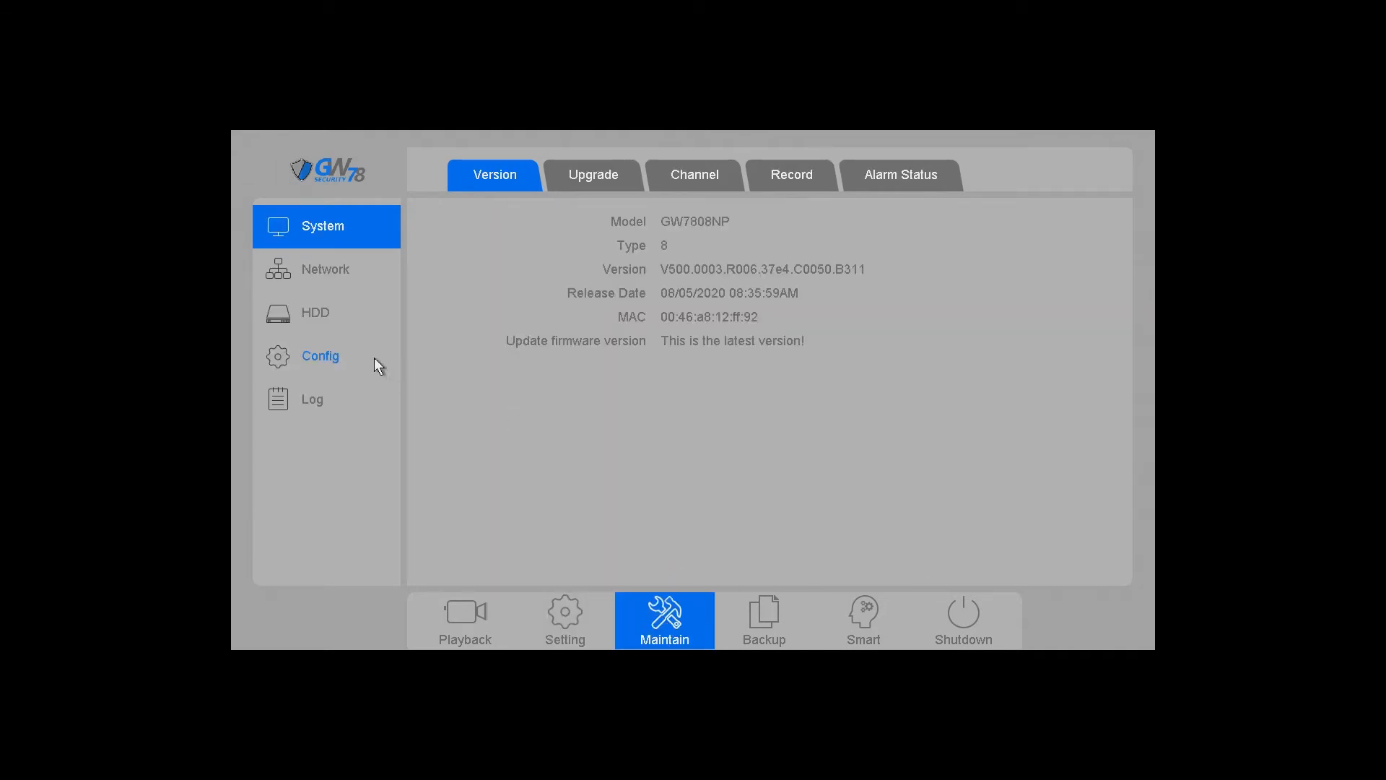
left_click(319, 355)
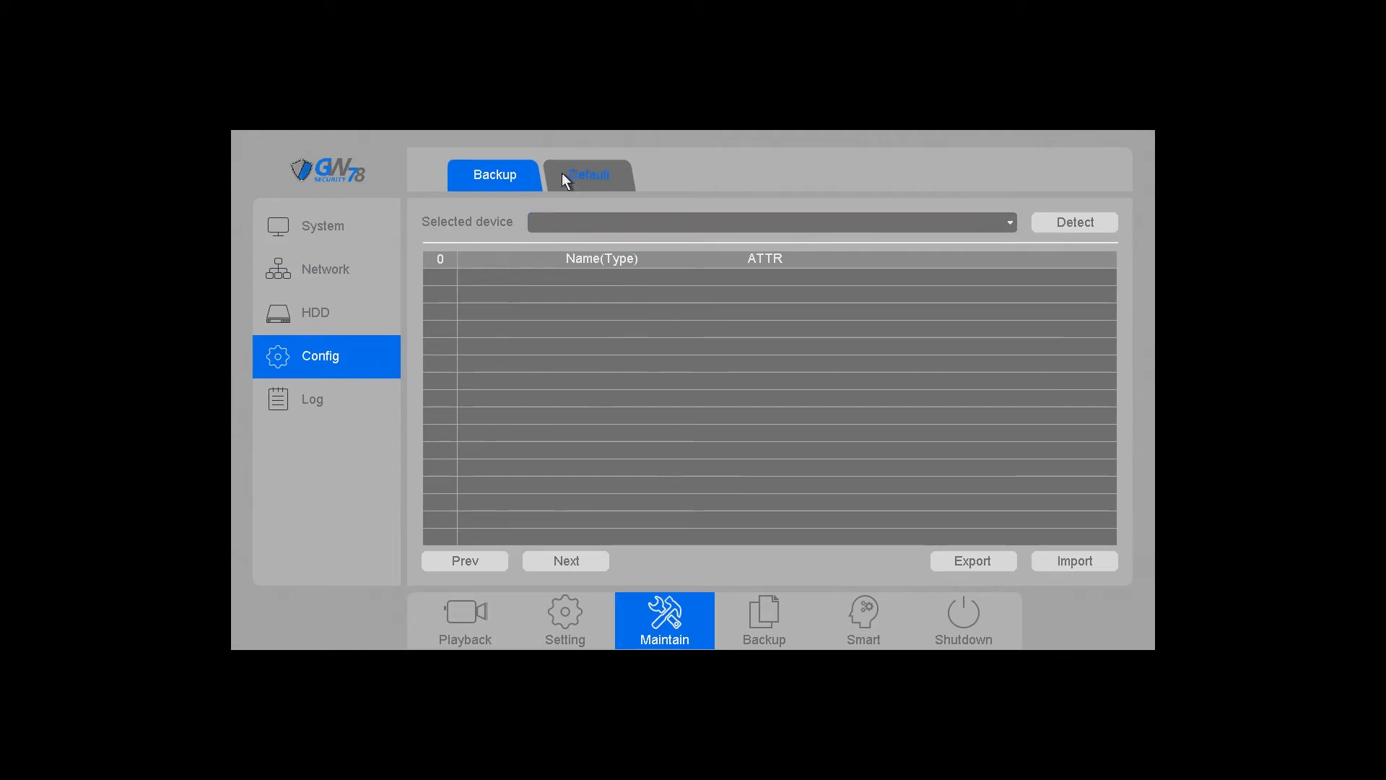
Open the Default tab and toggle the Network and Motion detect checkboxes, leaving all unticked
left_click(588, 174)
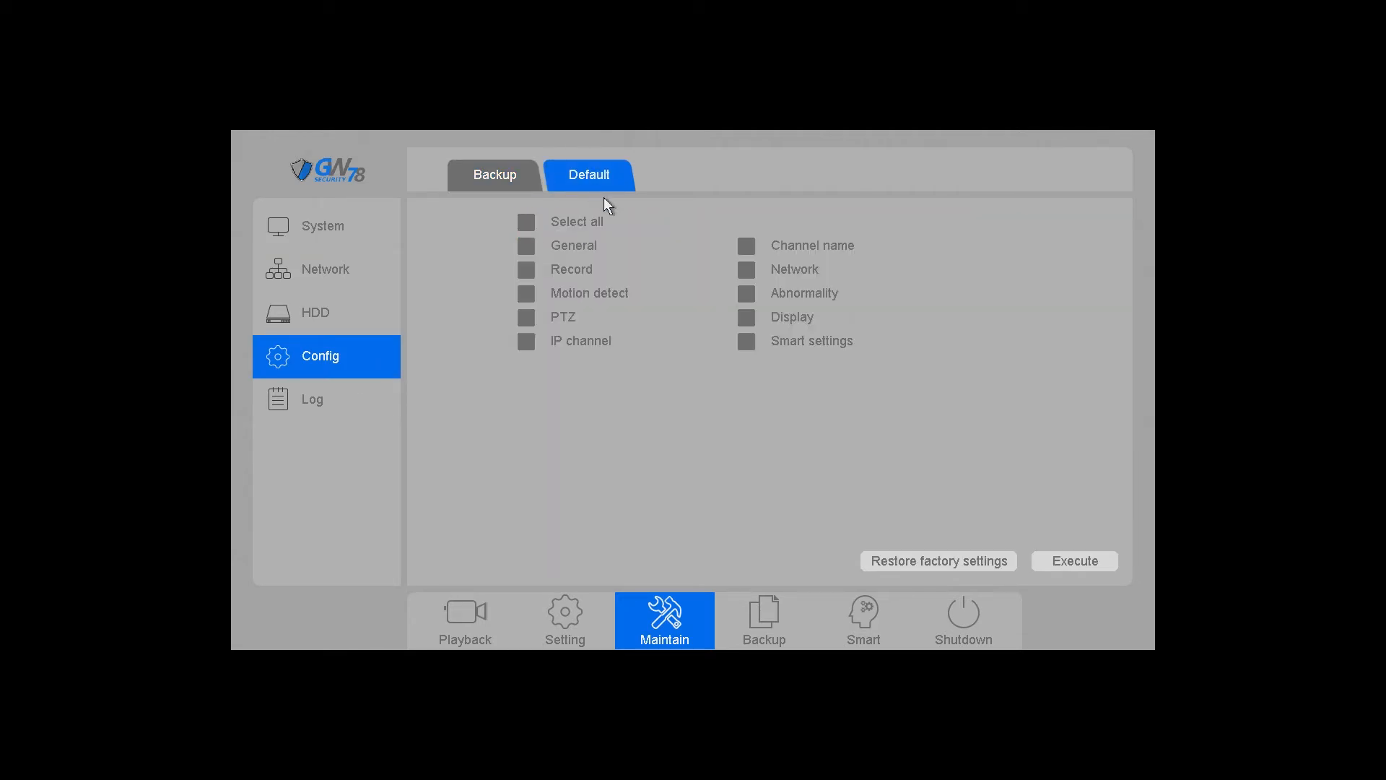
mouse_move(651, 253)
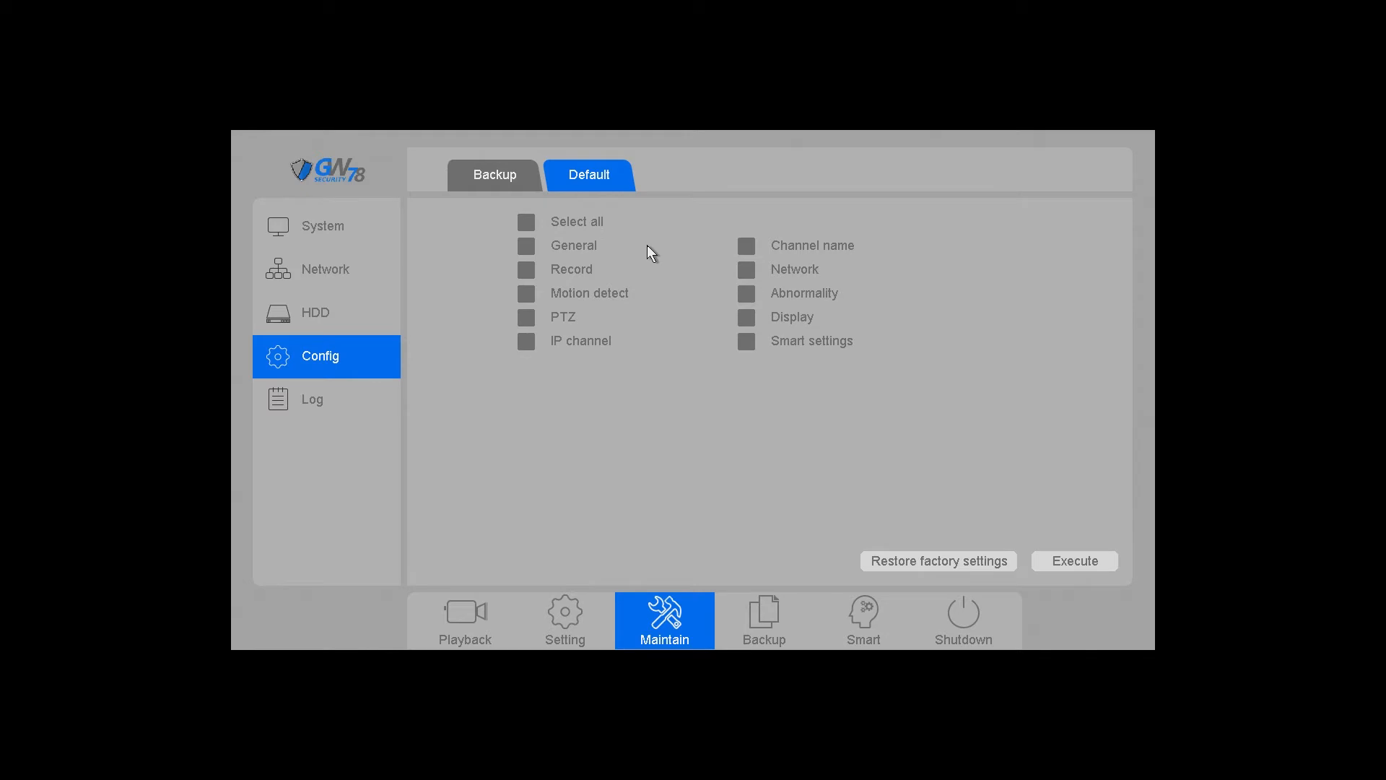
mouse_move(736, 293)
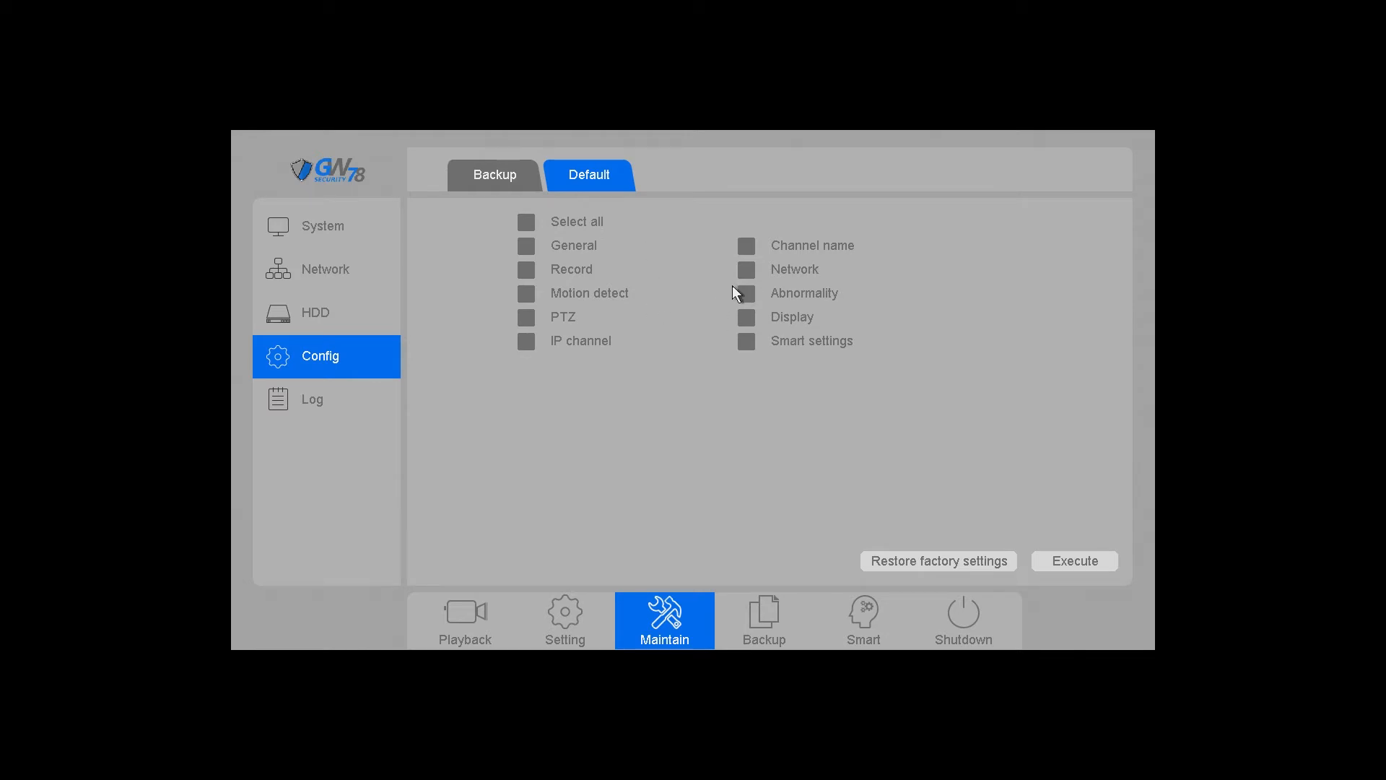
mouse_move(674, 353)
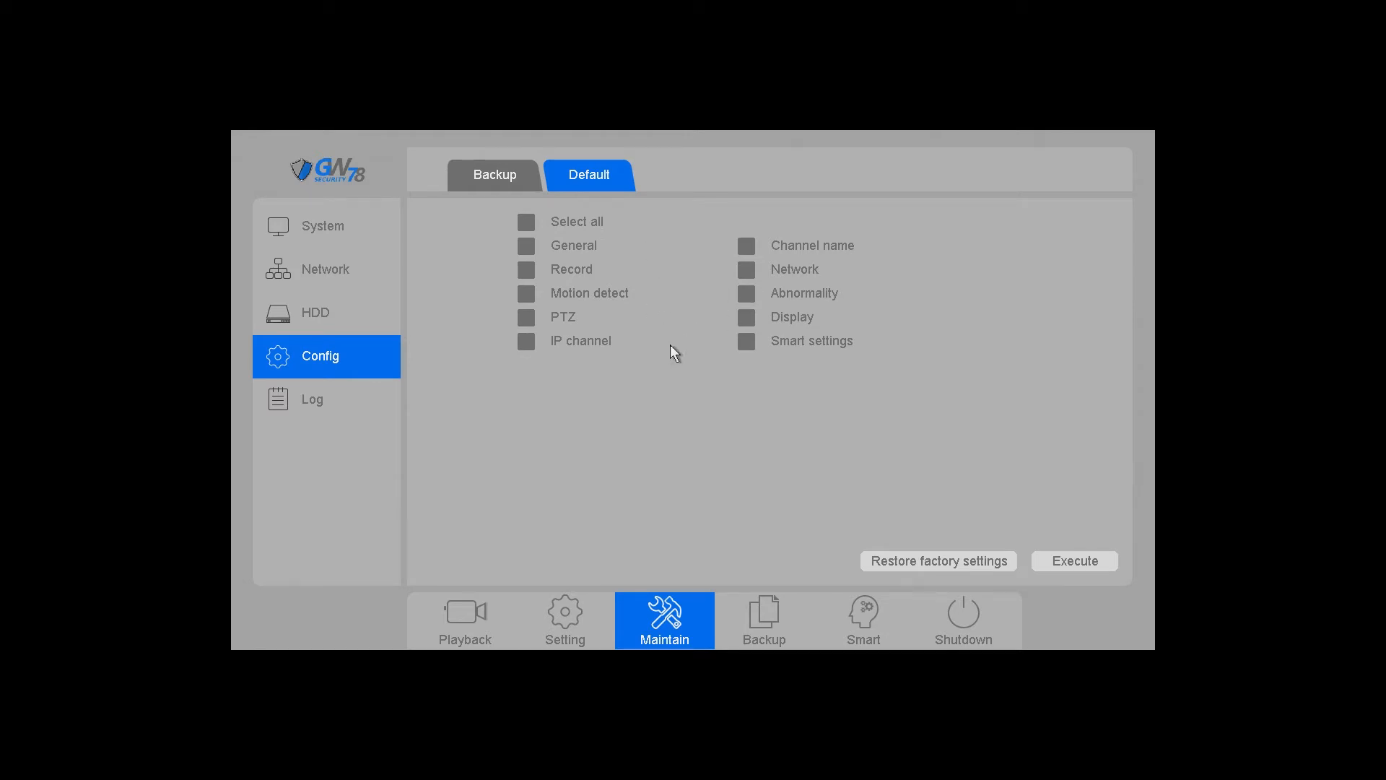
left_click(746, 269)
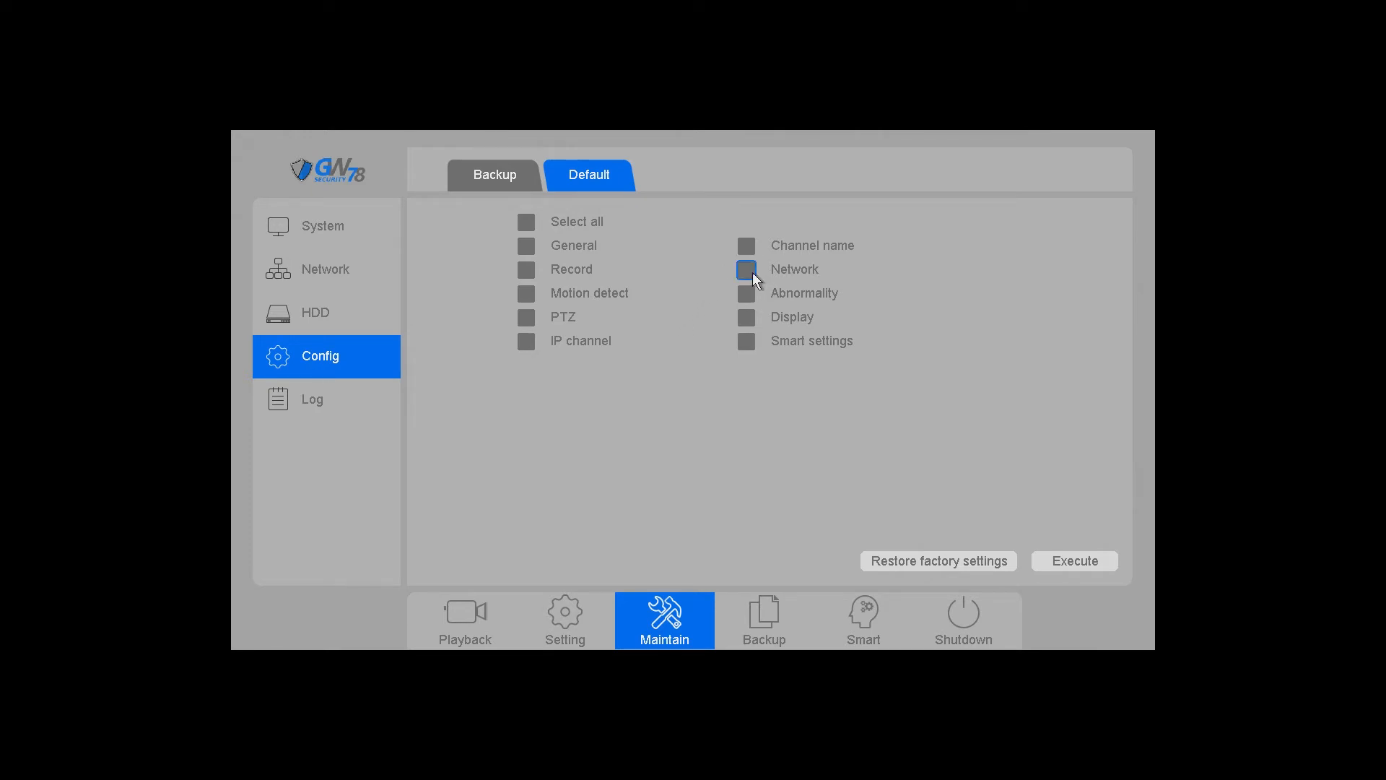
left_click(746, 269)
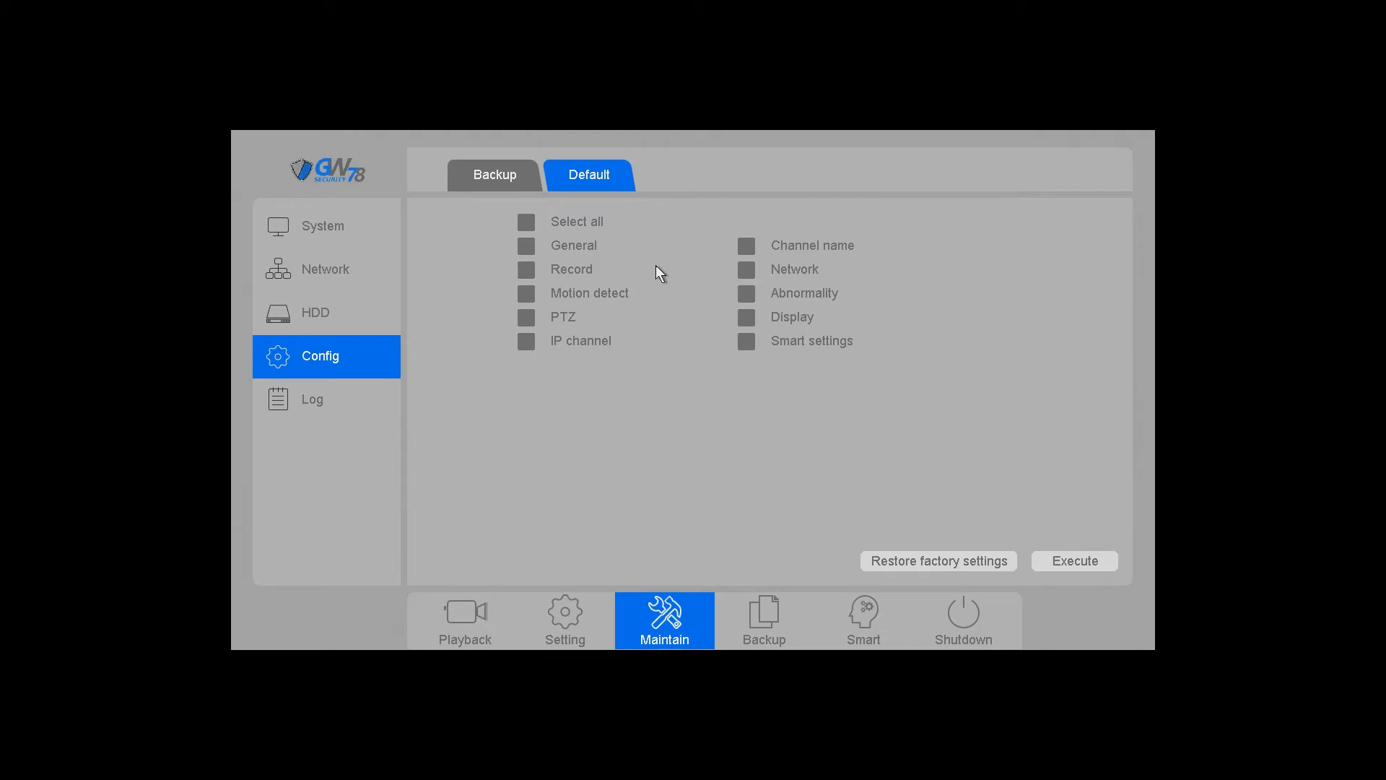
left_click(526, 269)
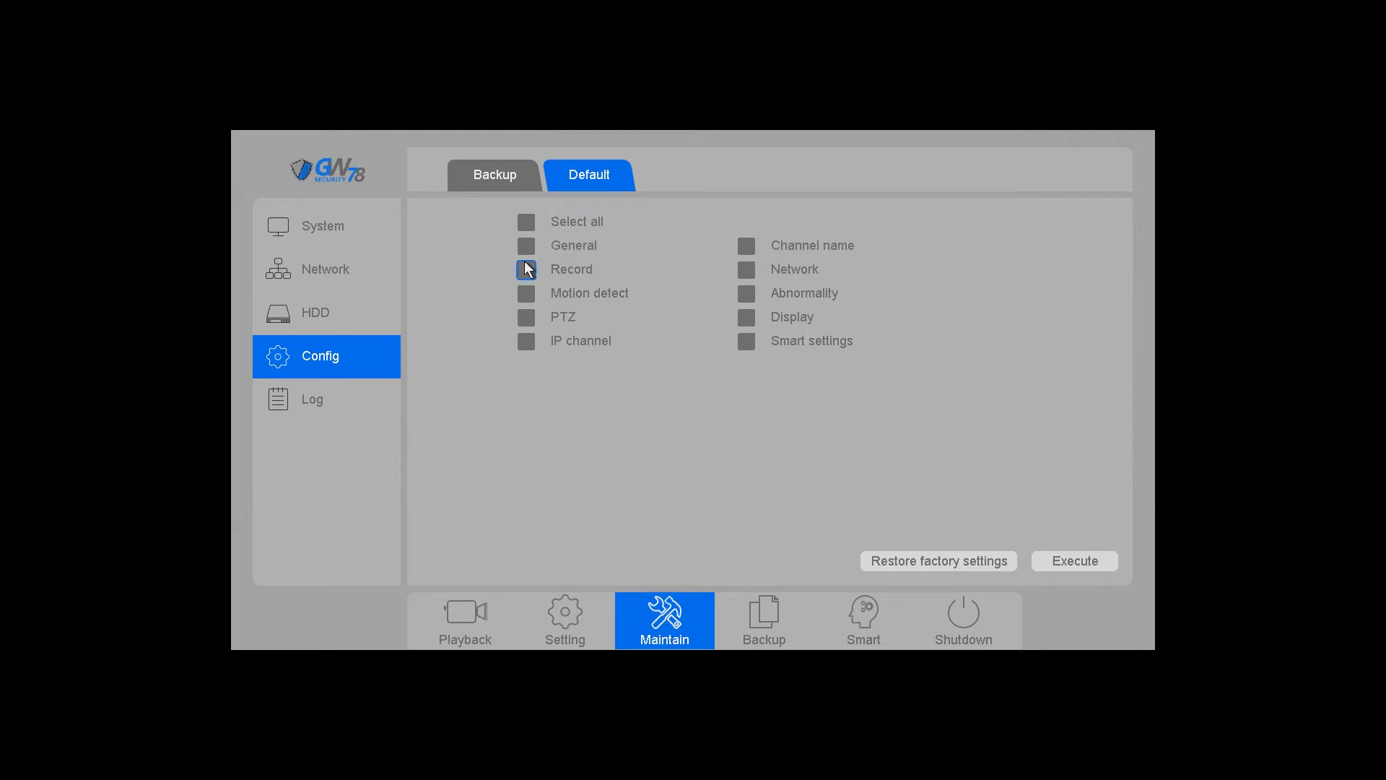
mouse_move(527, 247)
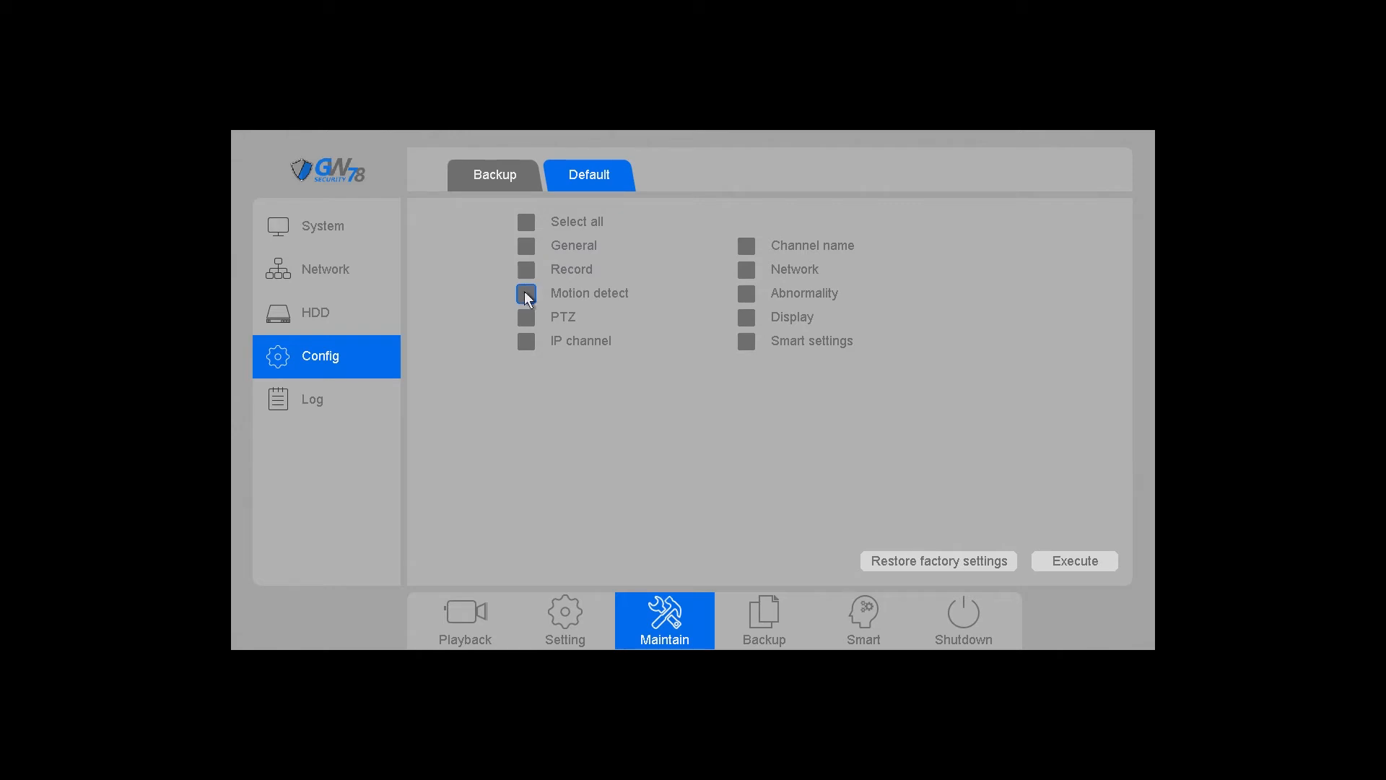
left_click(526, 293)
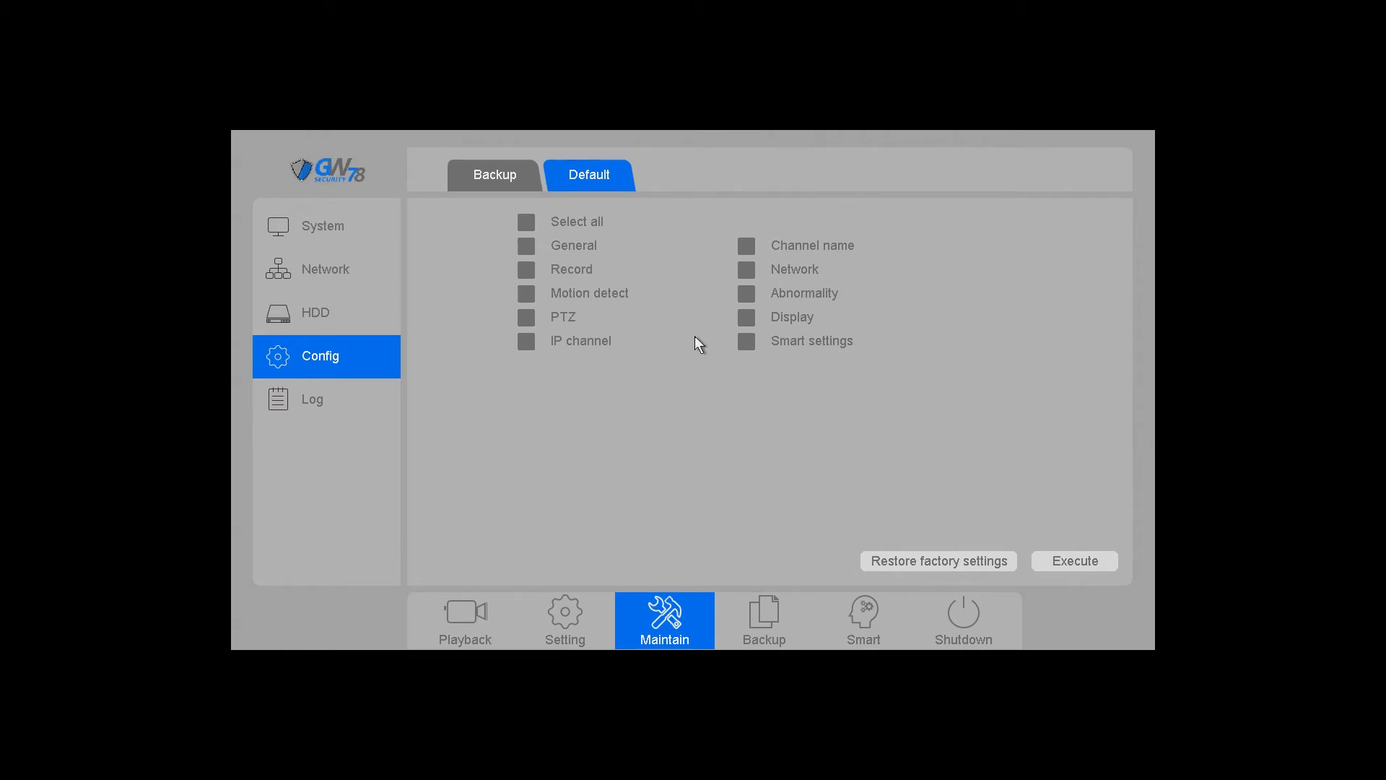
mouse_move(782, 361)
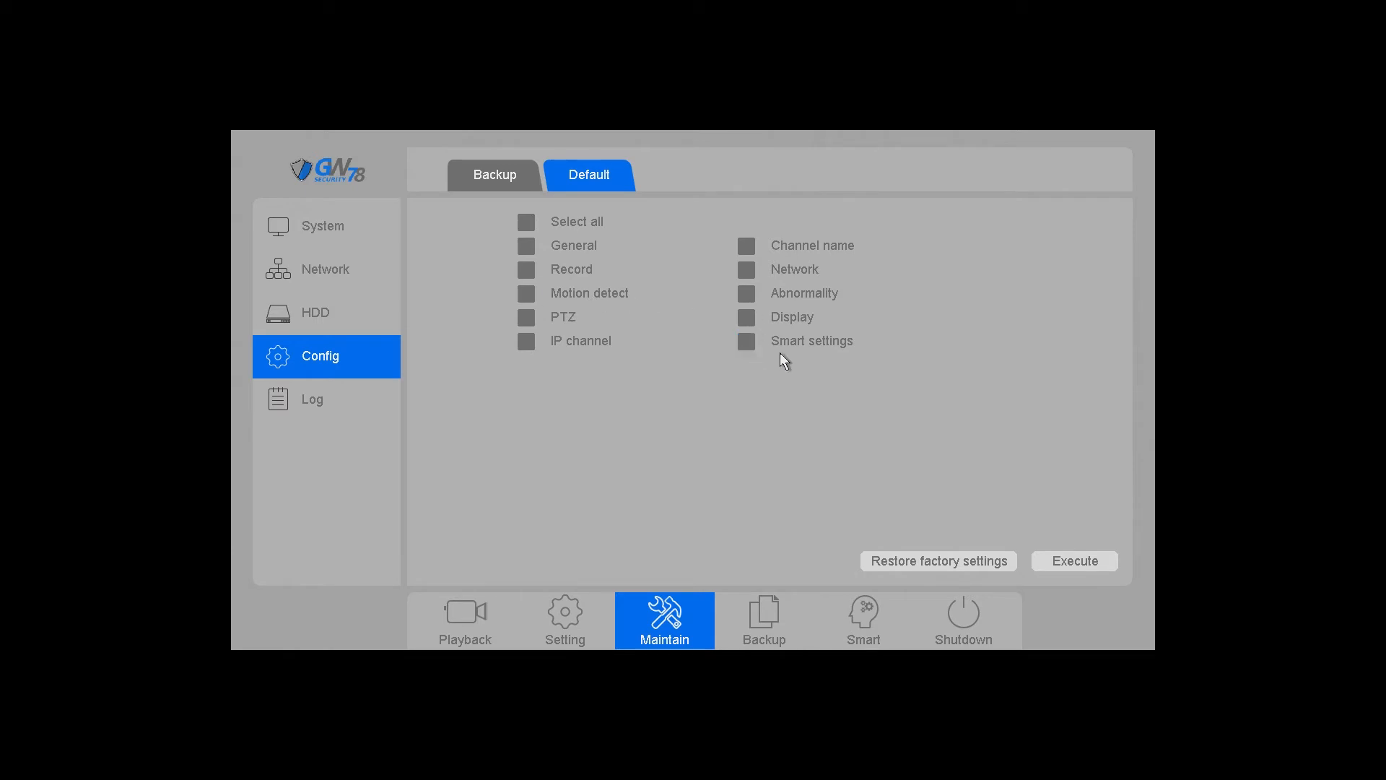
mouse_move(729, 363)
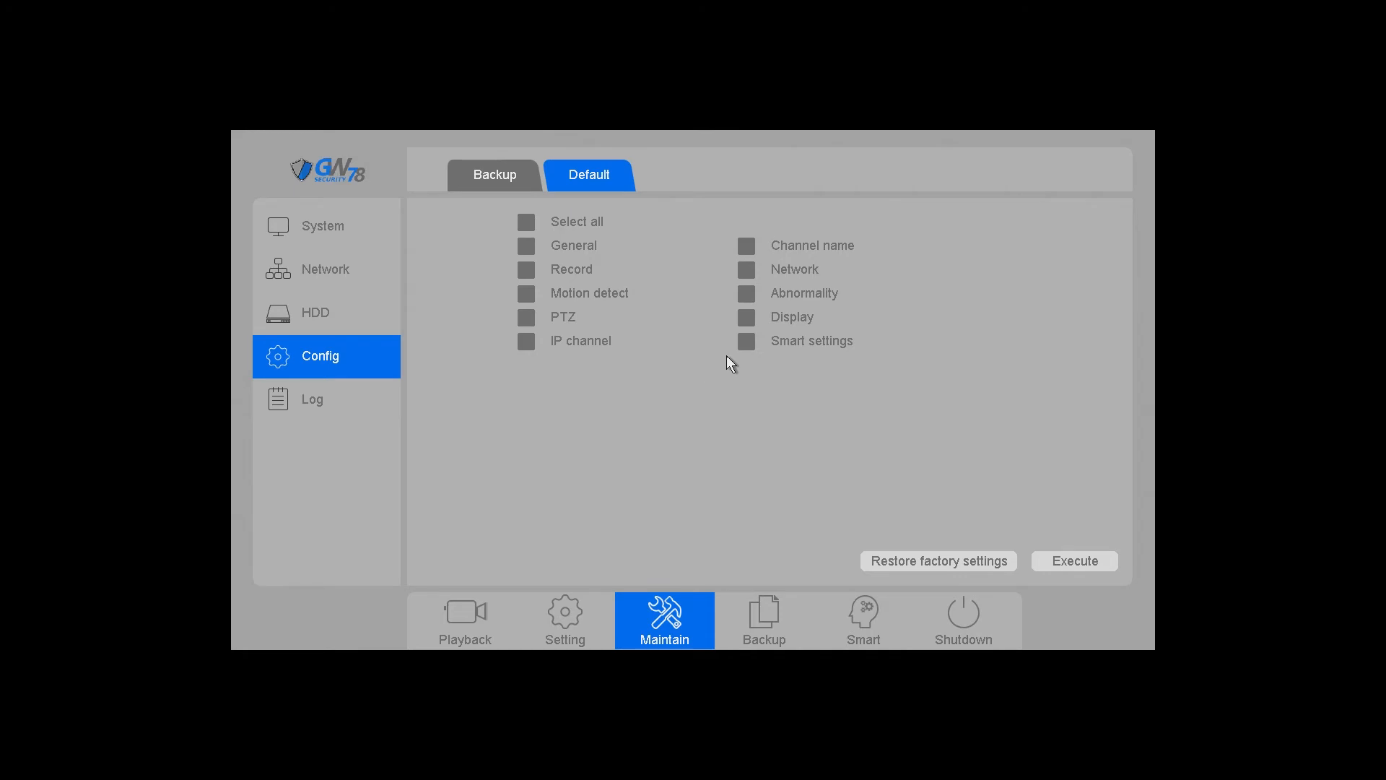
mouse_move(724, 378)
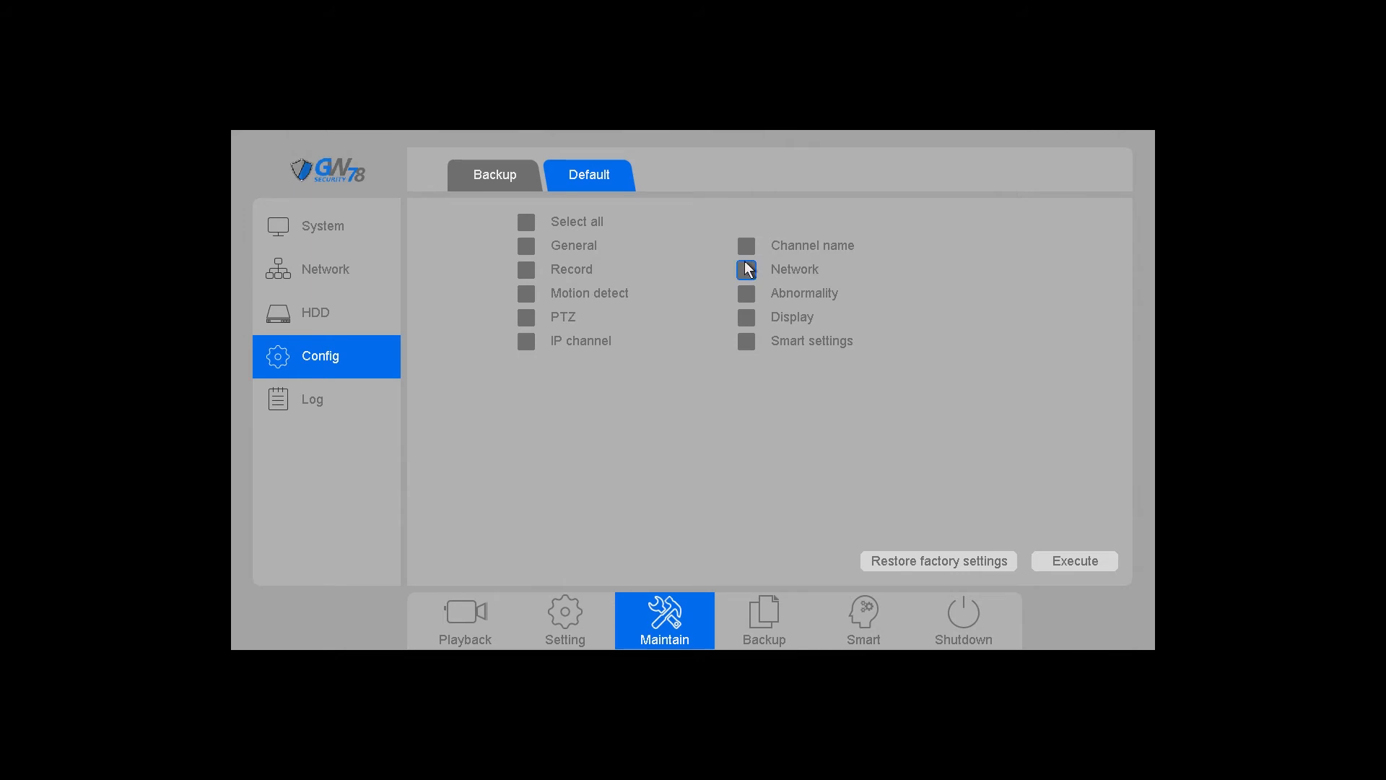
Tick Network, execute the reset, then toggle Select all
left_click(746, 269)
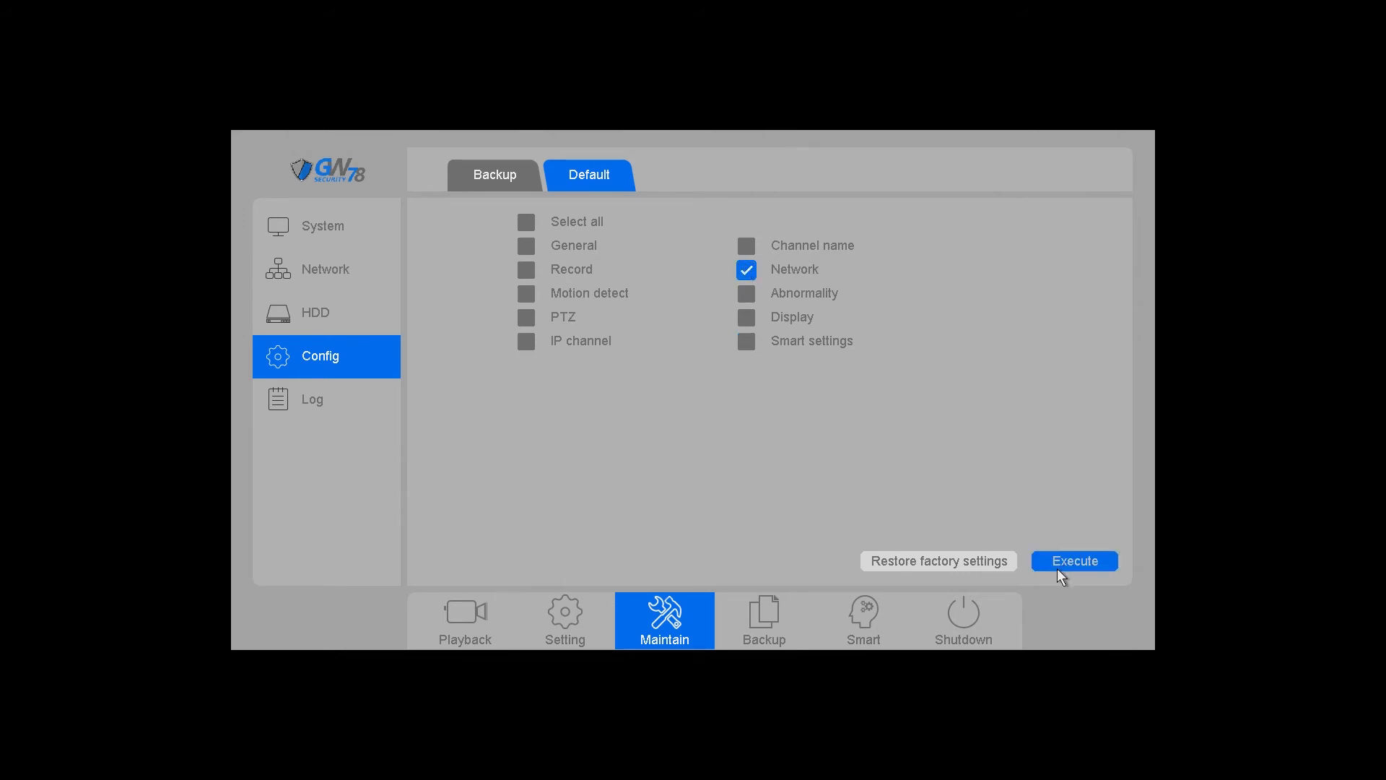
left_click(1074, 560)
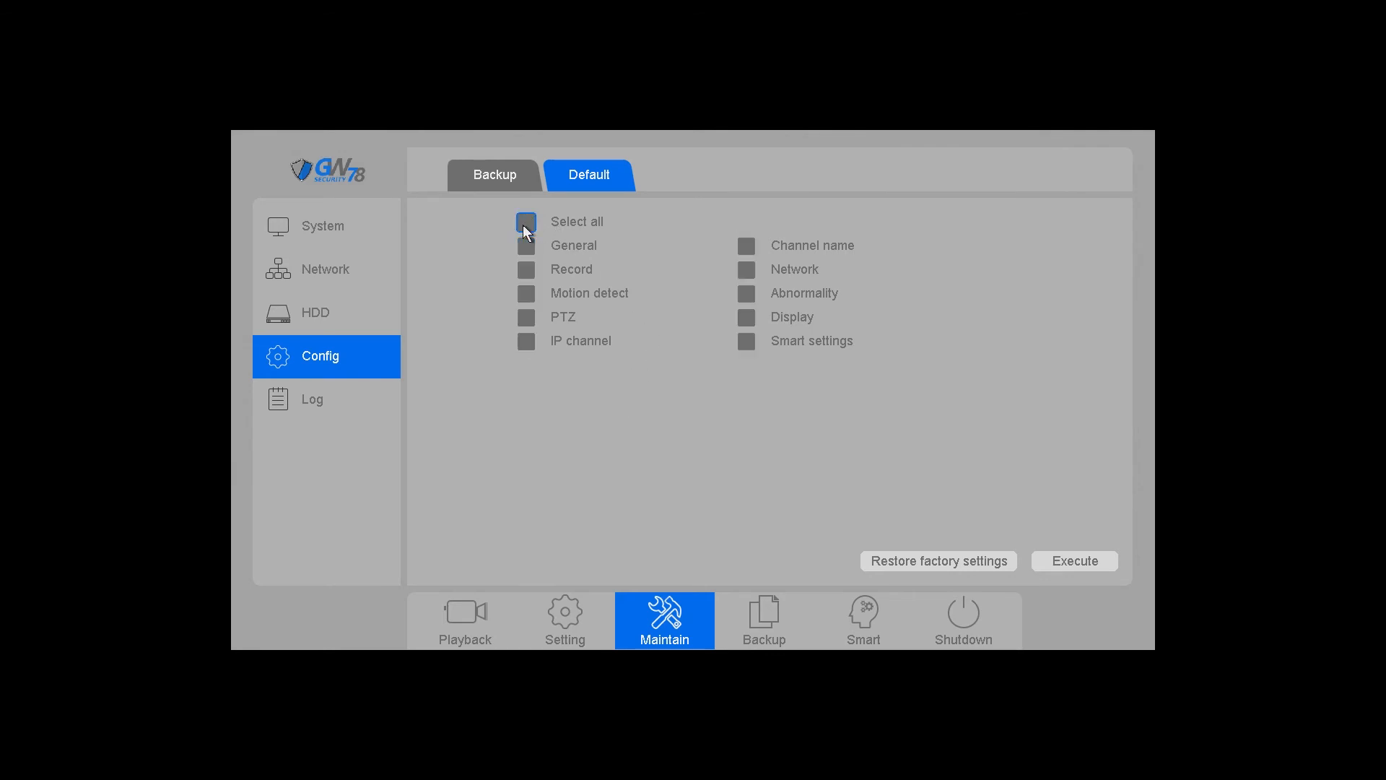
left_click(526, 222)
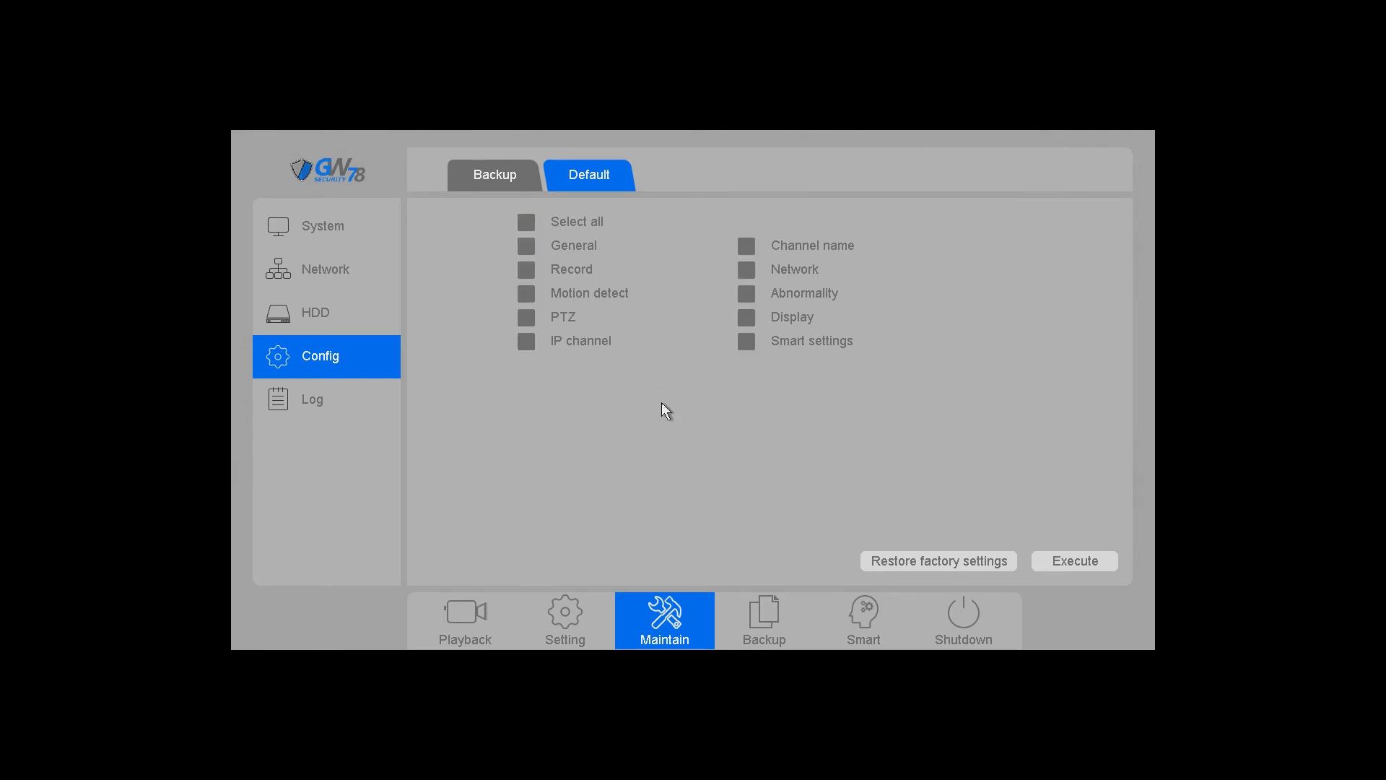
mouse_move(712, 403)
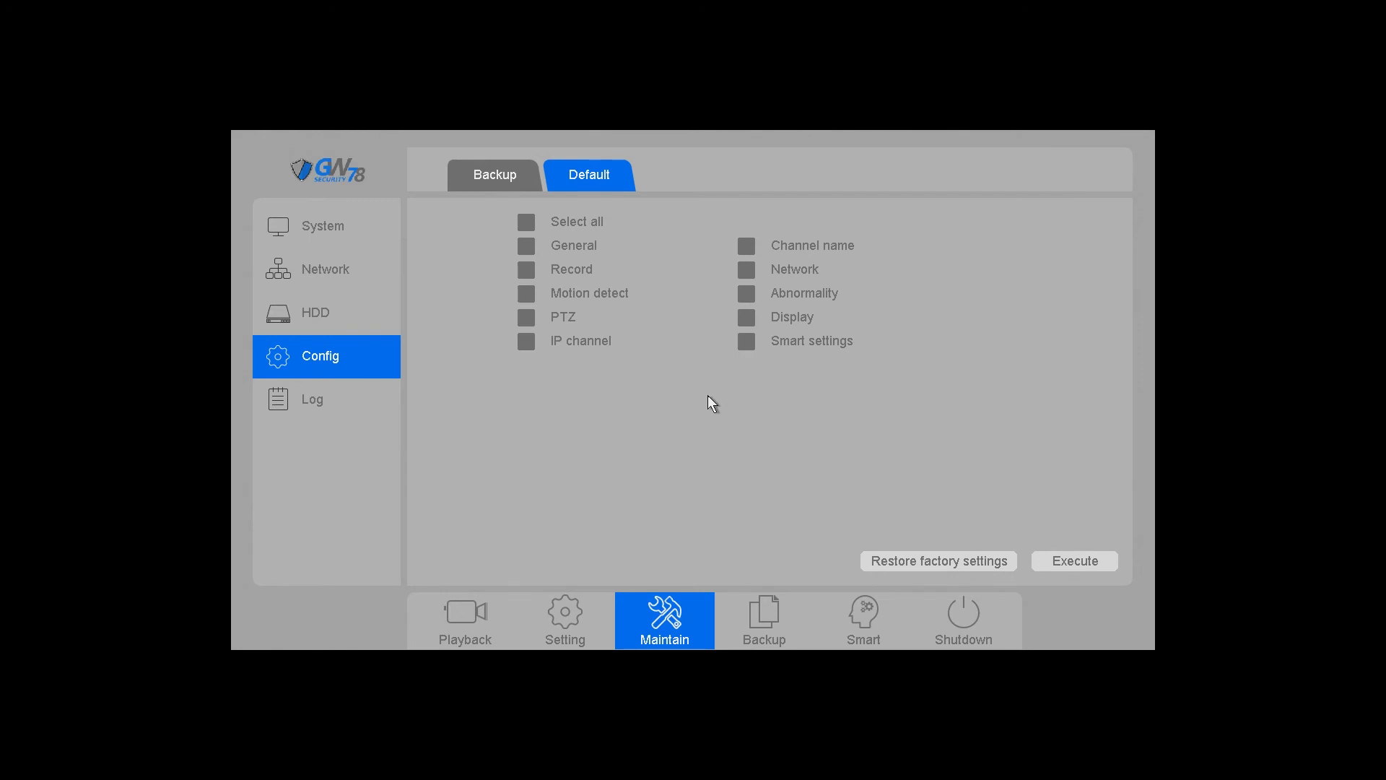
mouse_move(913, 540)
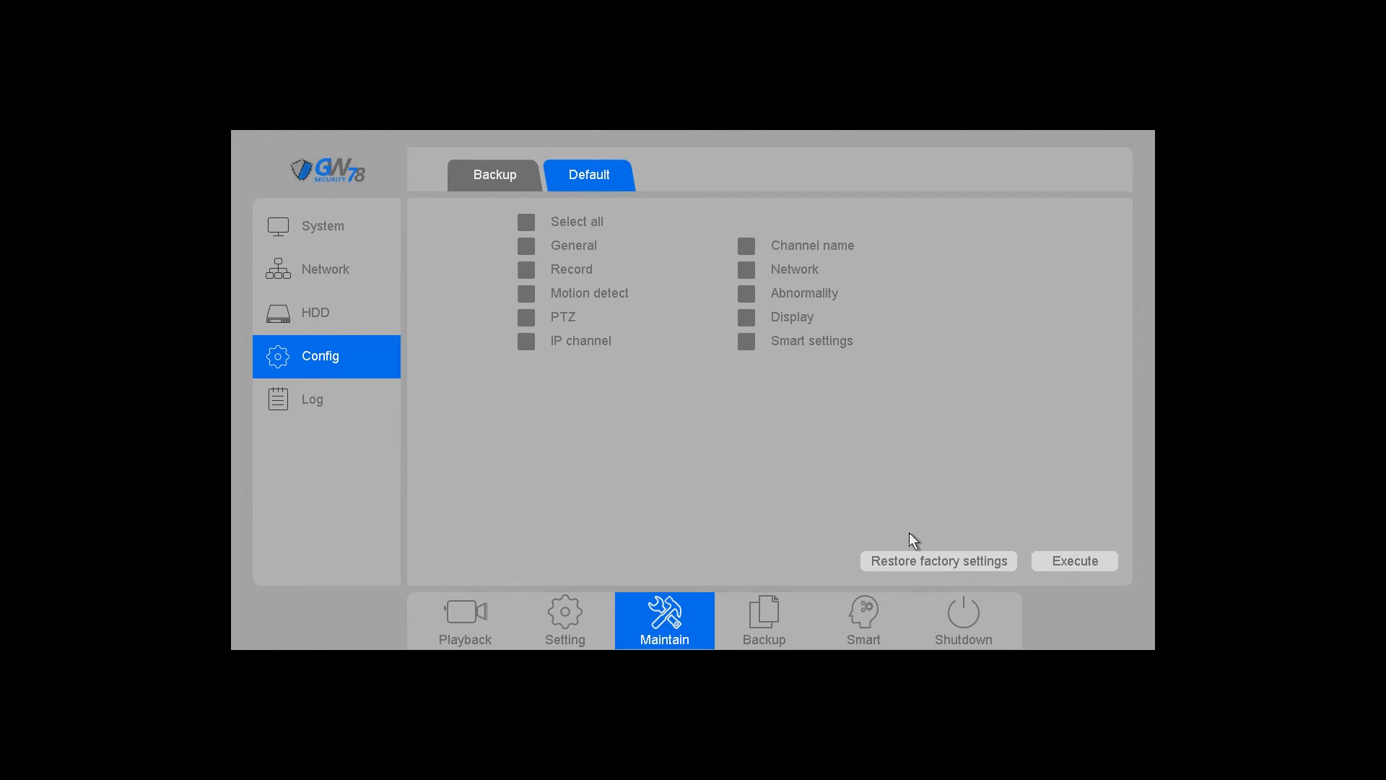
mouse_move(937, 560)
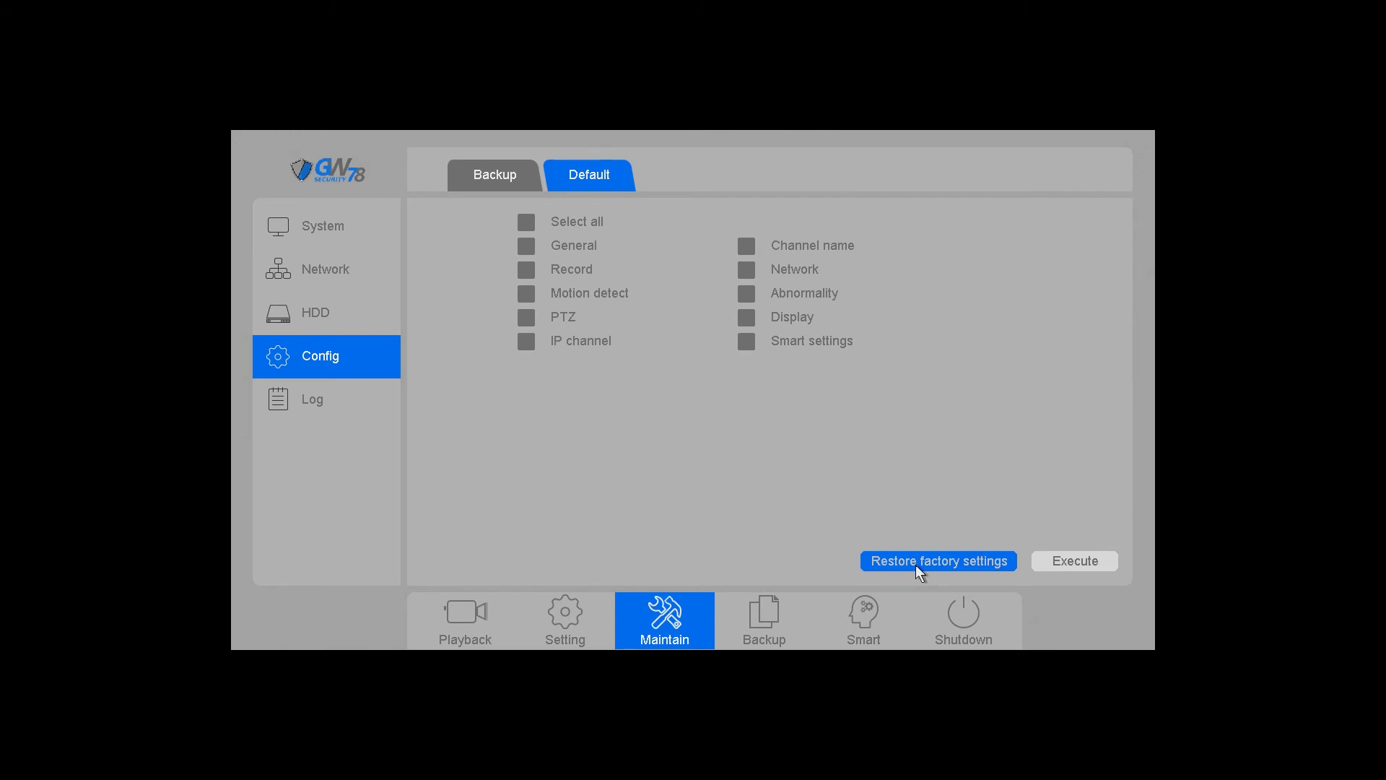
Restore factory settings and accept the automatic-restart warning with OK
left_click(937, 560)
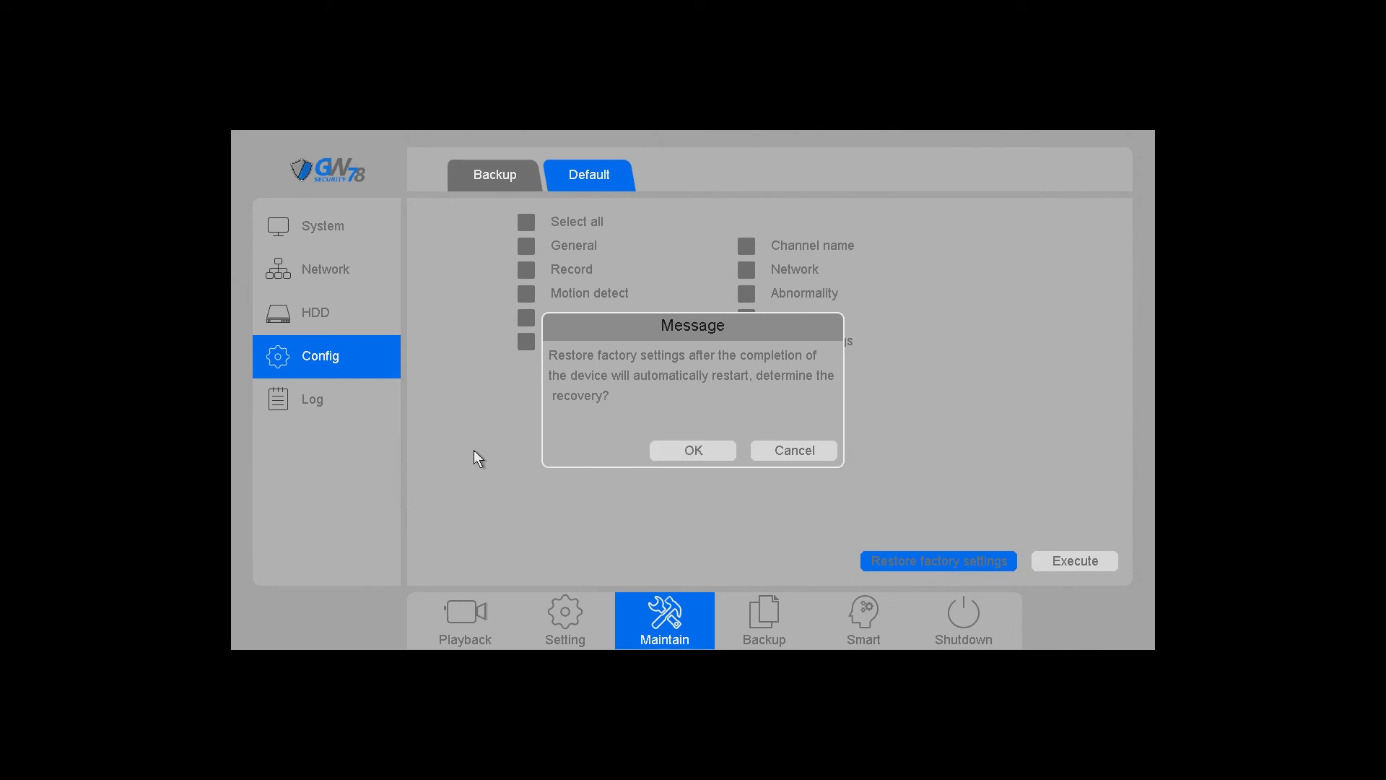
left_click(792, 449)
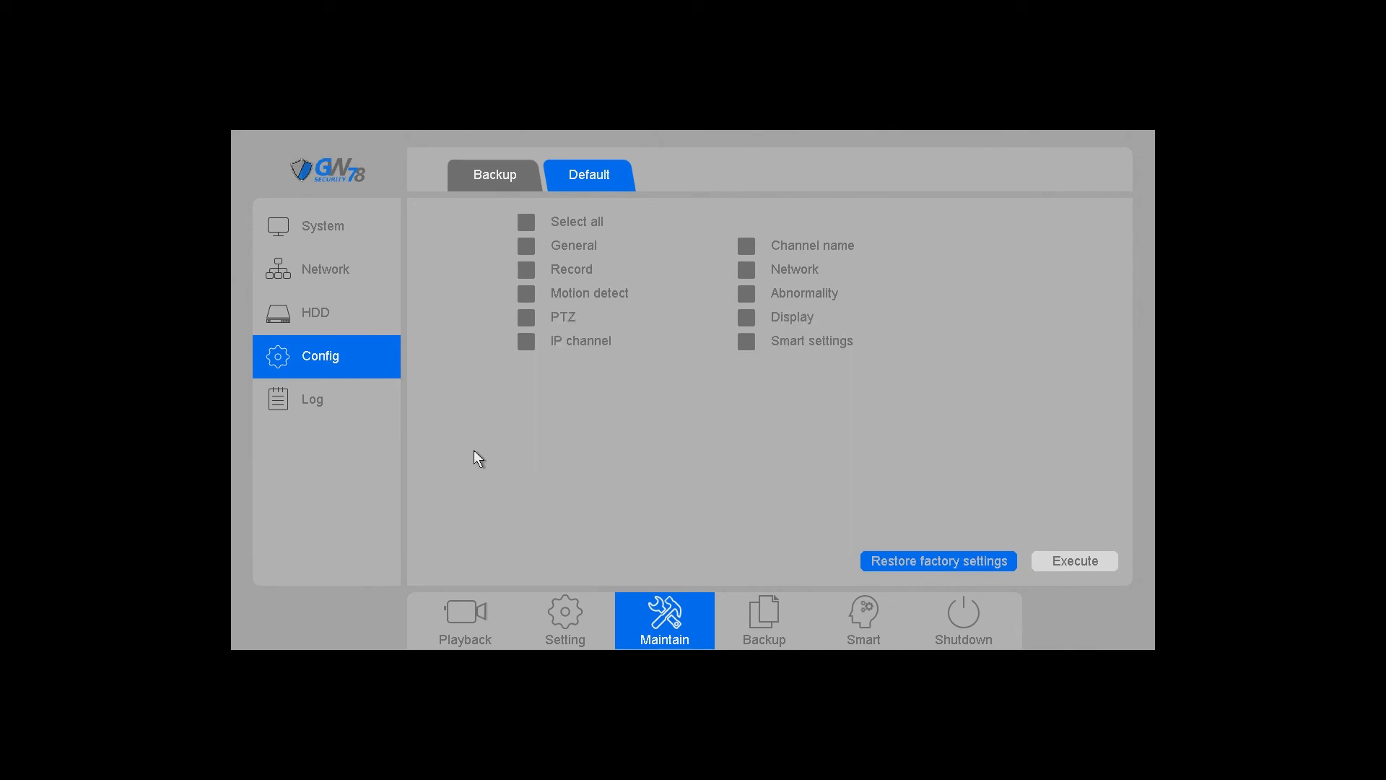